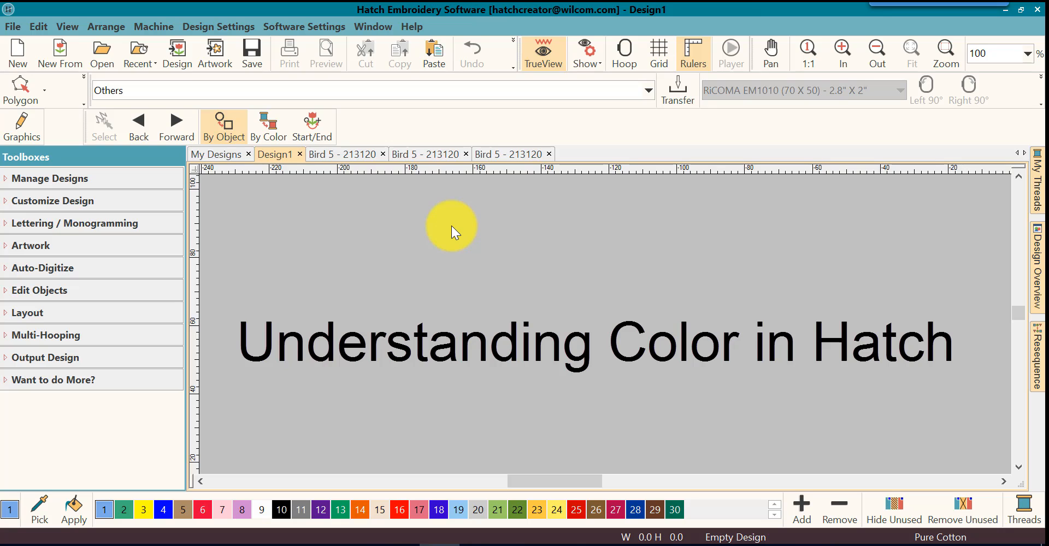
pyautogui.moveTo(344, 237)
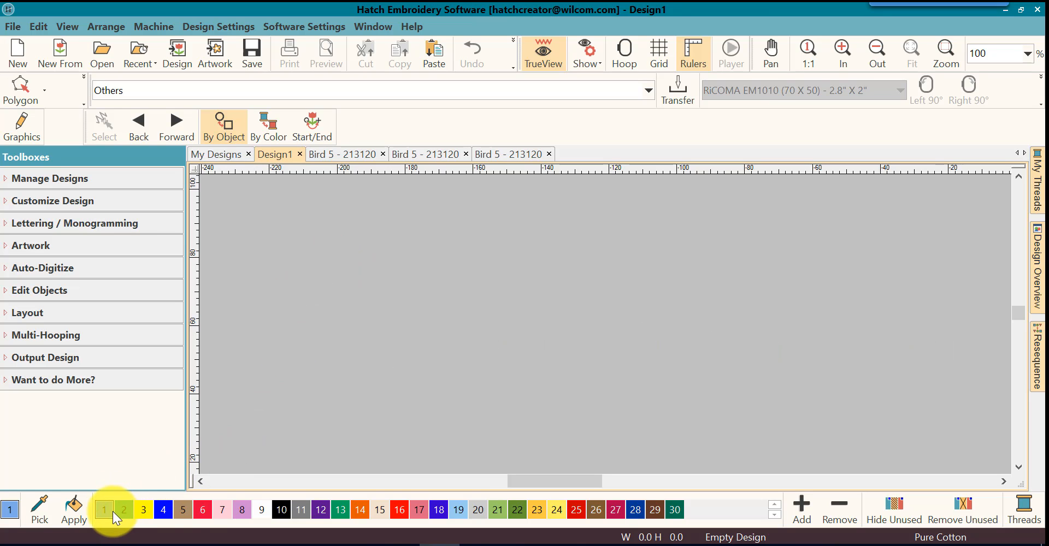
pyautogui.moveTo(676, 510)
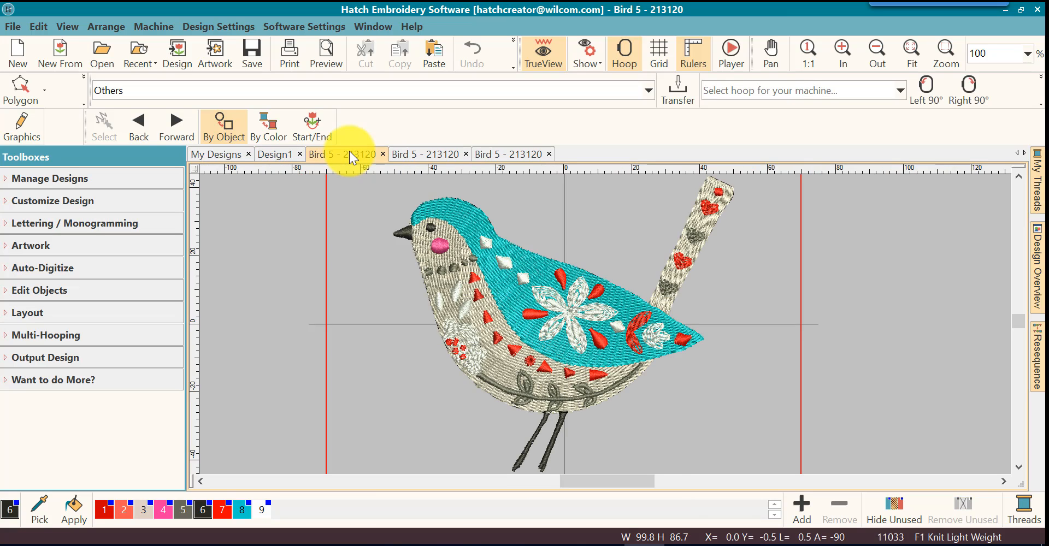
pyautogui.moveTo(347, 401)
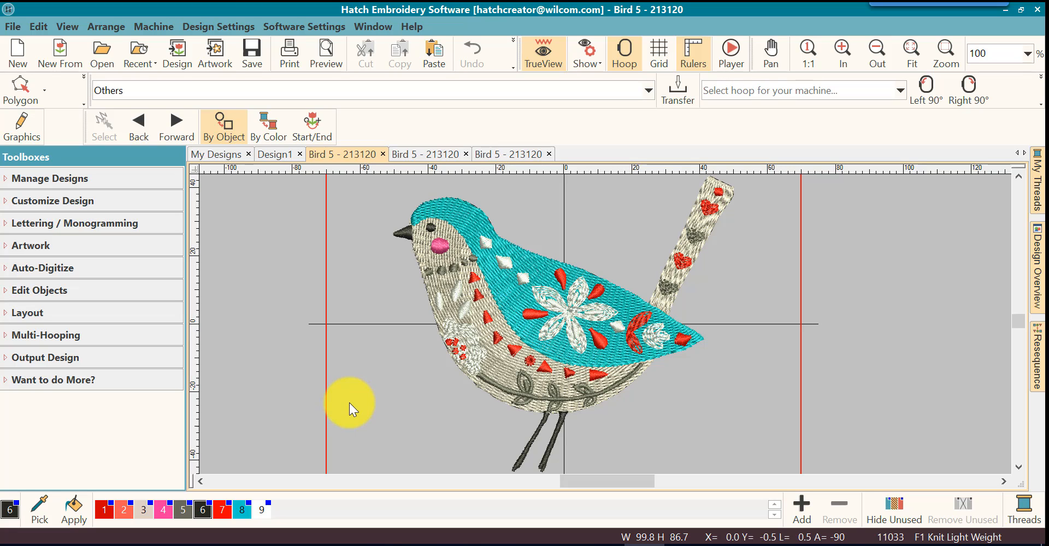
pyautogui.moveTo(425, 160)
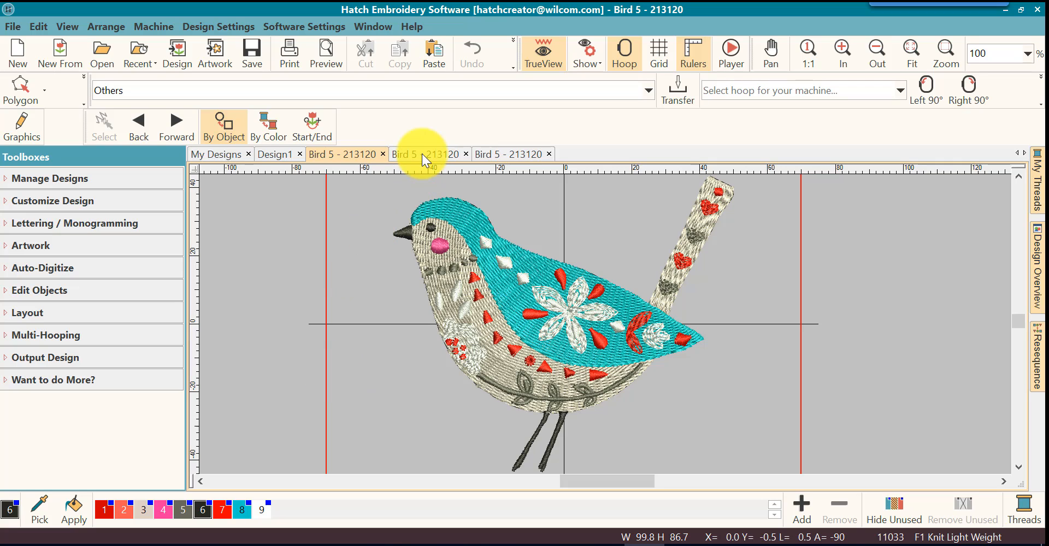
pyautogui.moveTo(425, 155)
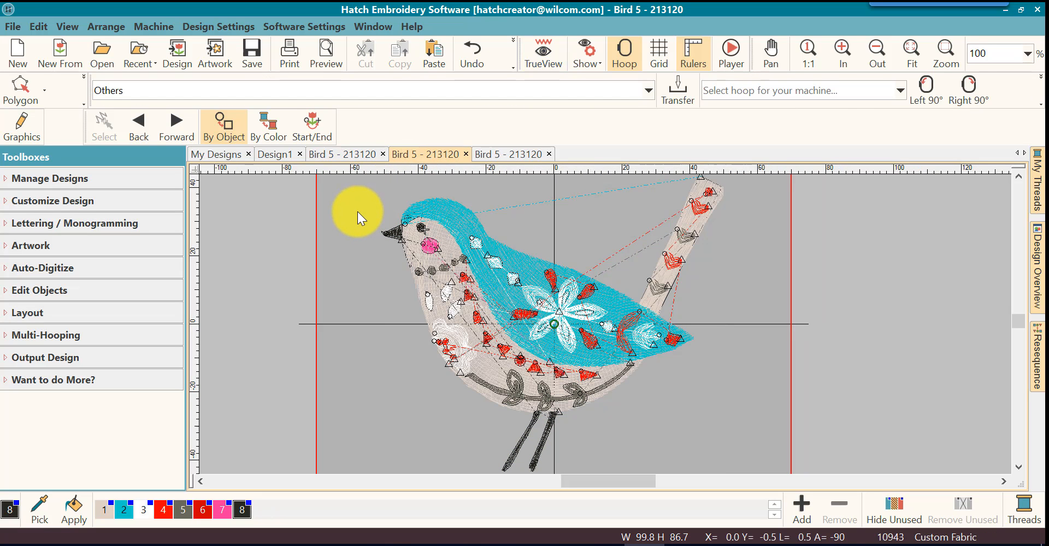
pyautogui.moveTo(341, 308)
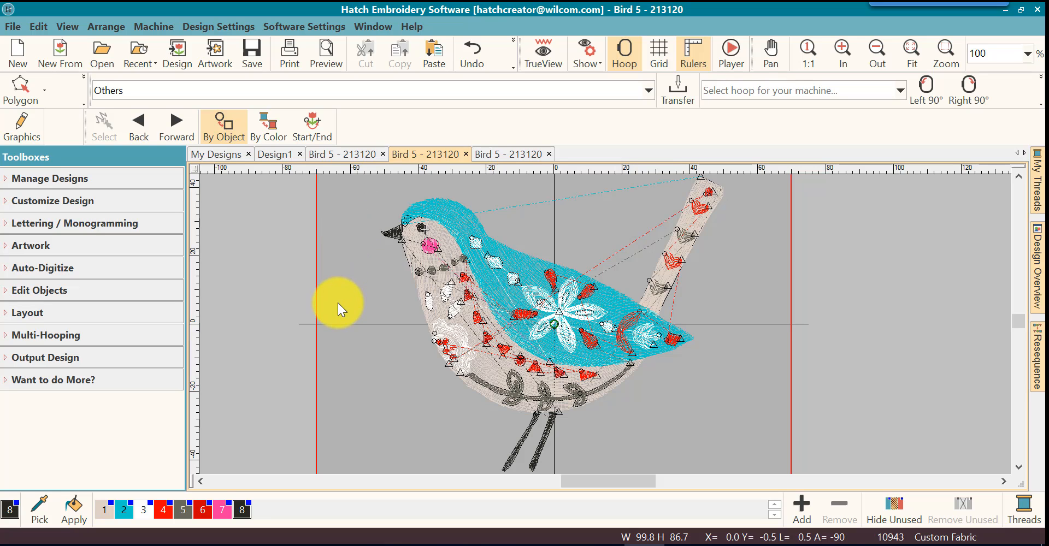
# Step: Turn on TrueView so the second Bird 5 copy renders with realistic thread
pyautogui.click(542, 50)
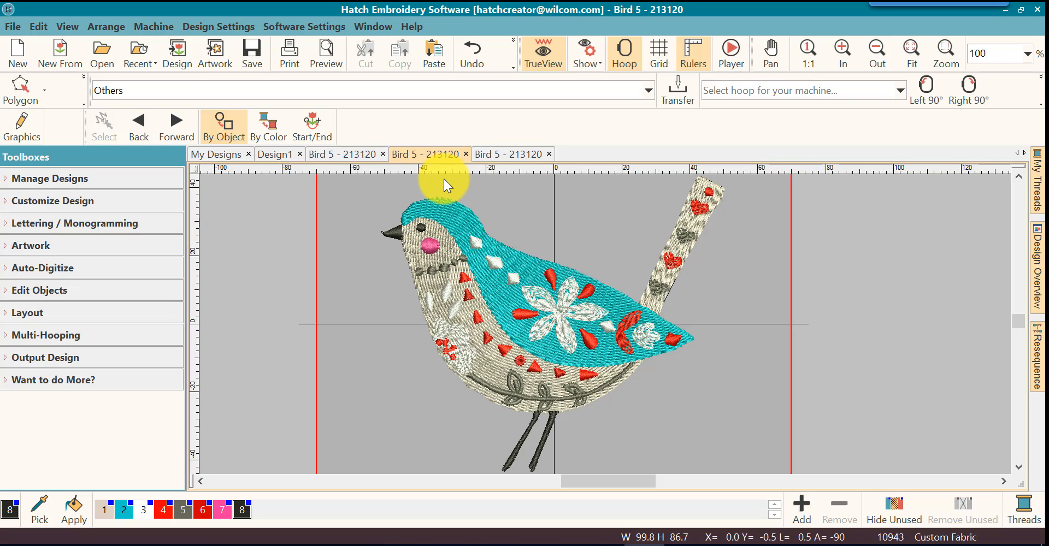
pyautogui.moveTo(438, 186)
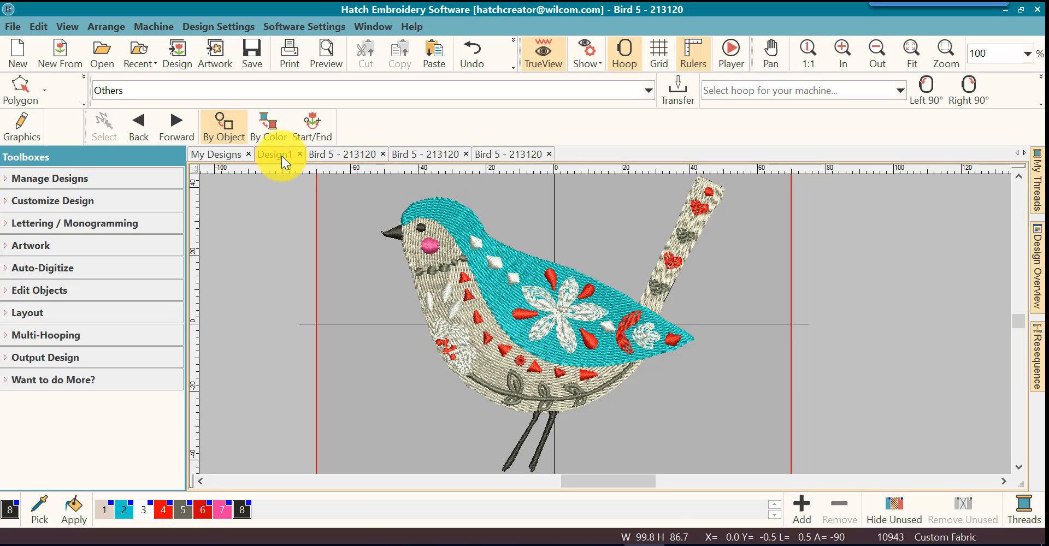
# Step: Switch to the blank Design1, then to the third Bird 5 copy with its thirty-color palette
pyautogui.click(274, 154)
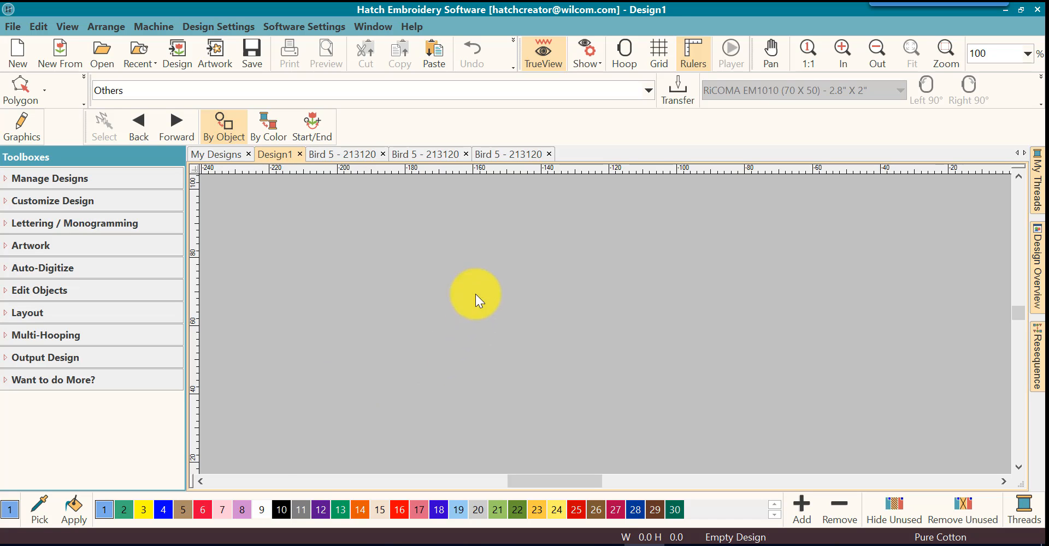
pyautogui.click(510, 154)
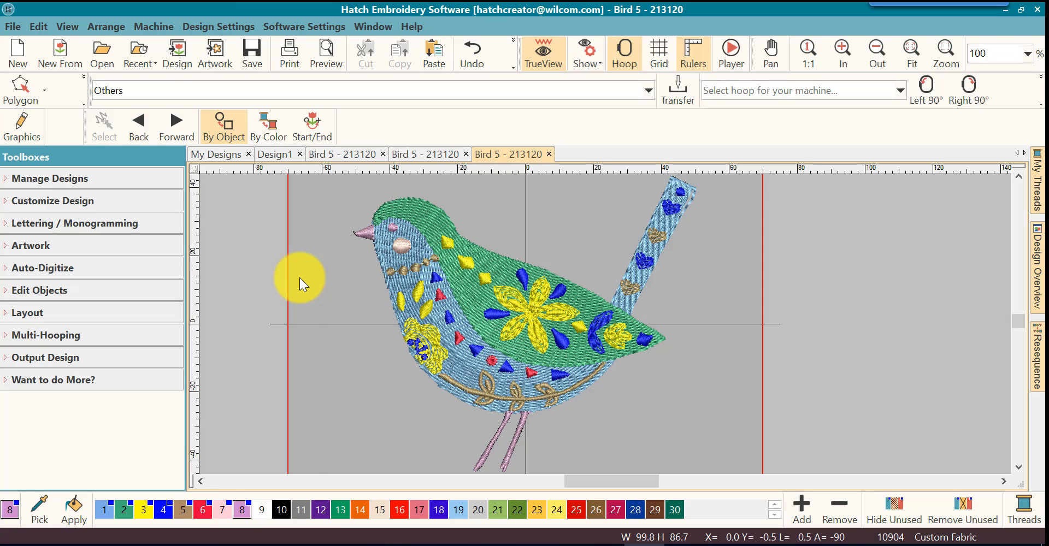
pyautogui.moveTo(137, 451)
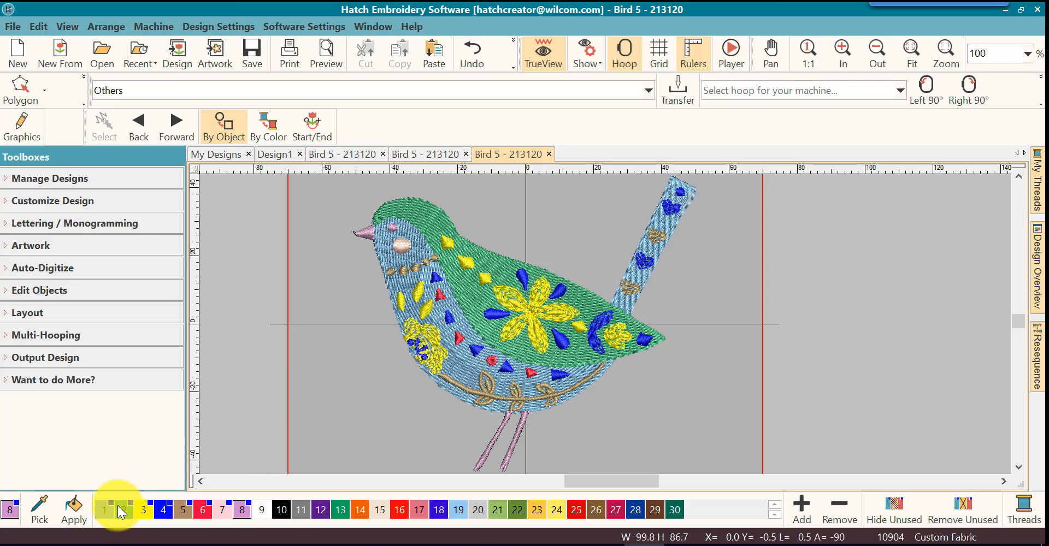
pyautogui.moveTo(201, 511)
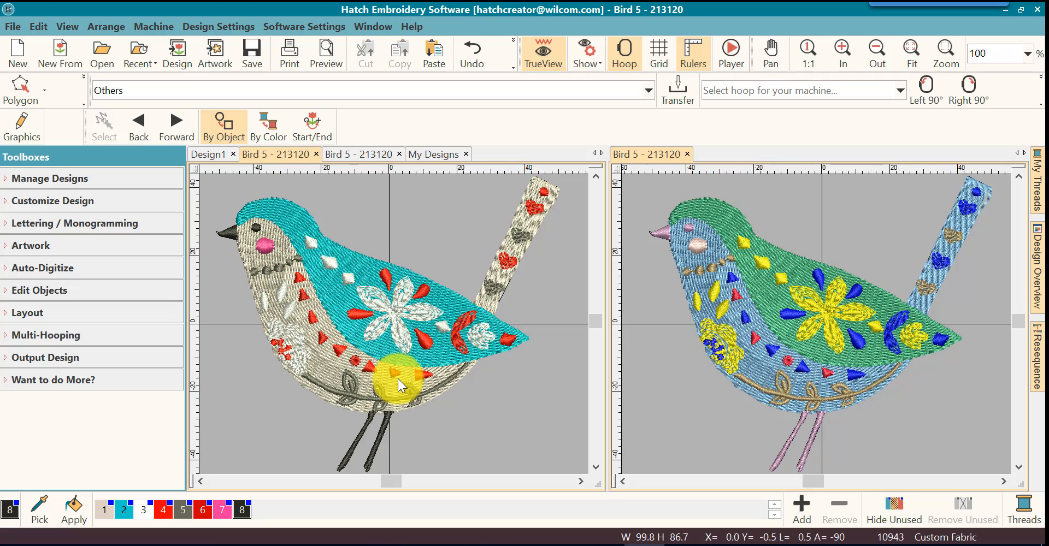
pyautogui.moveTo(686, 391)
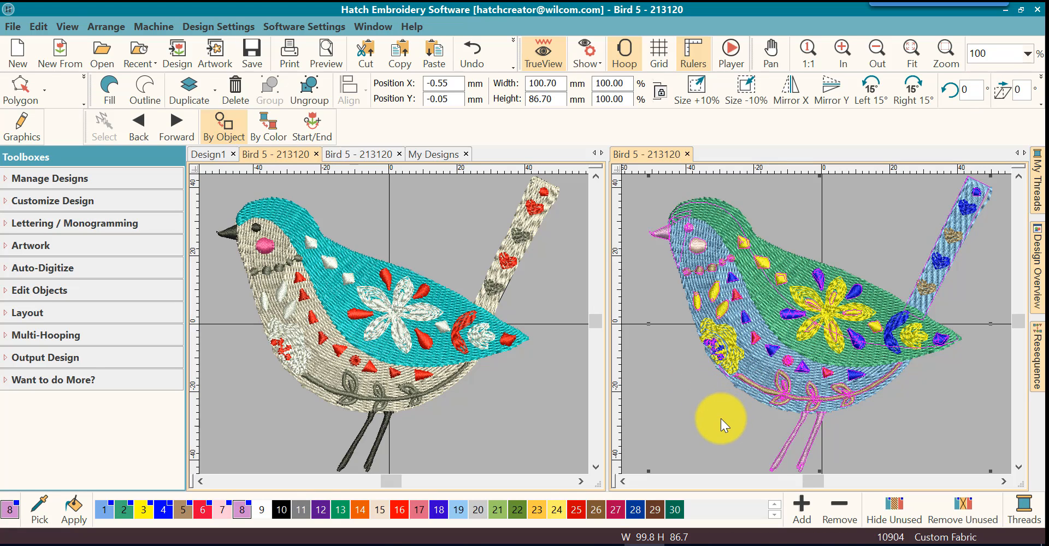
pyautogui.moveTo(916, 440)
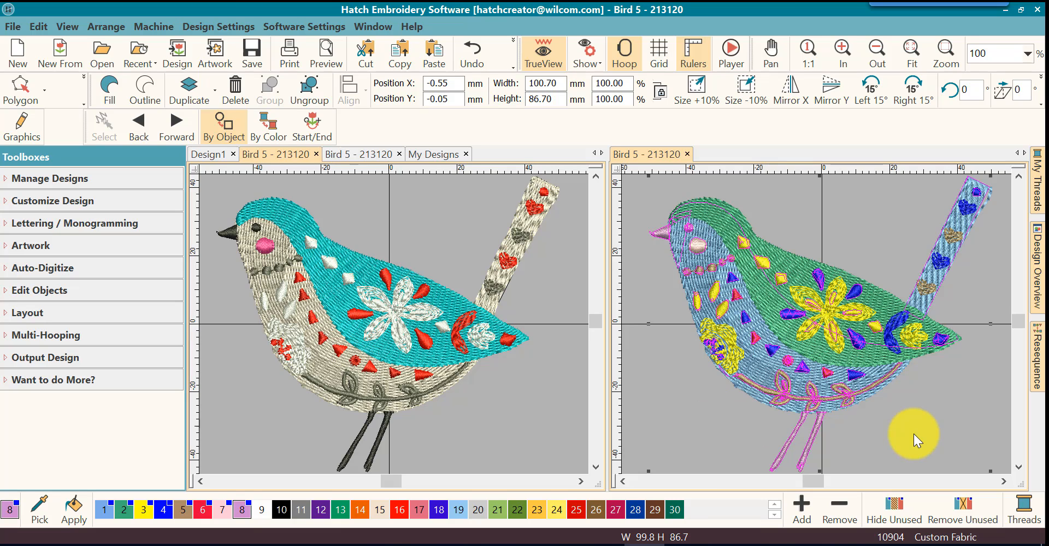
pyautogui.moveTo(870, 234)
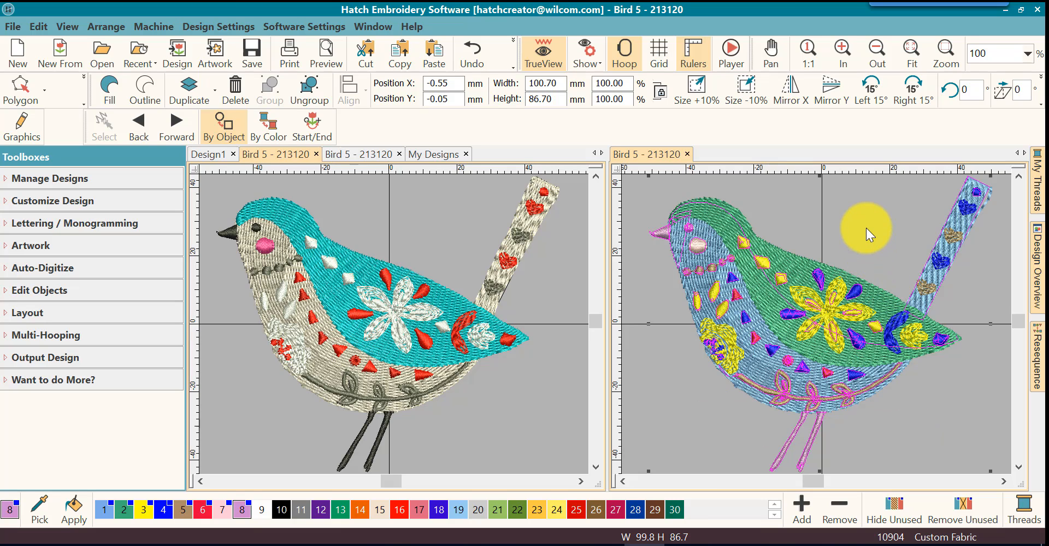
pyautogui.moveTo(700, 405)
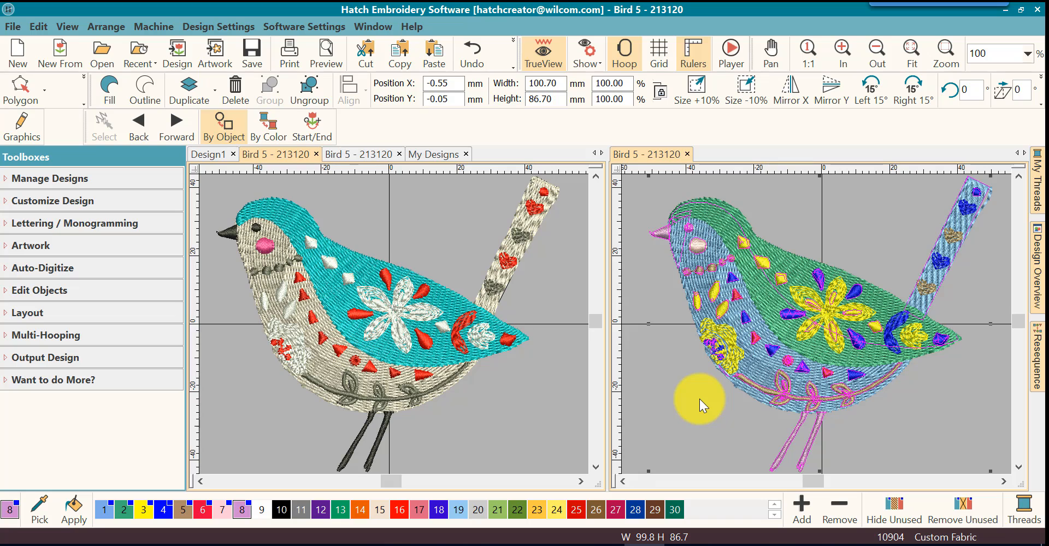
pyautogui.moveTo(672, 453)
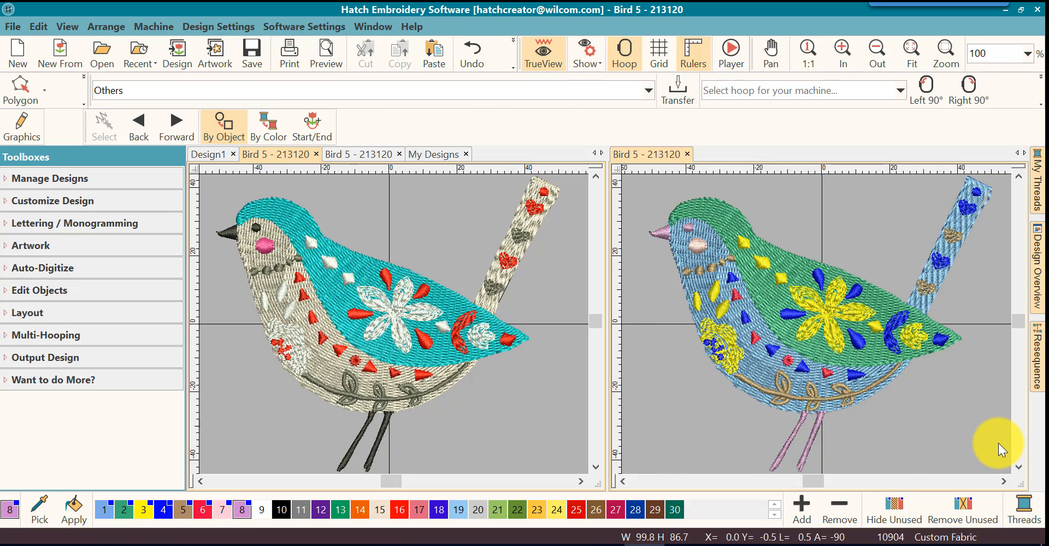
pyautogui.moveTo(984, 448)
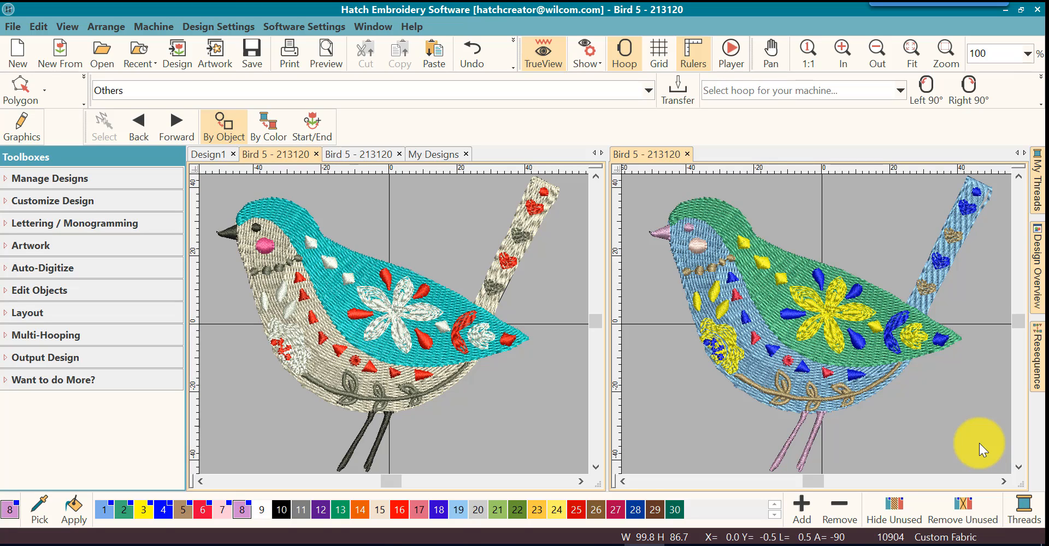
pyautogui.moveTo(609, 461)
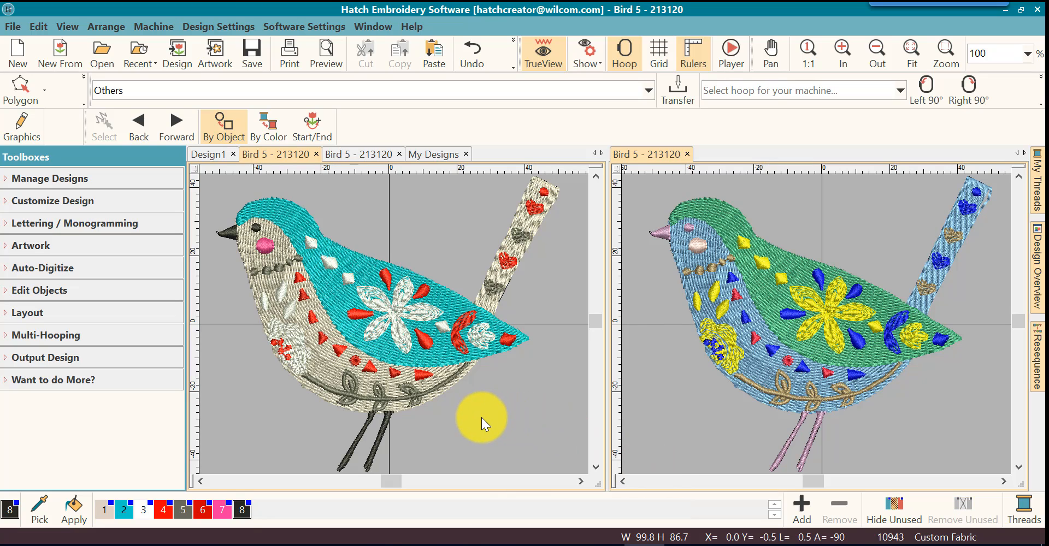
pyautogui.moveTo(392, 247)
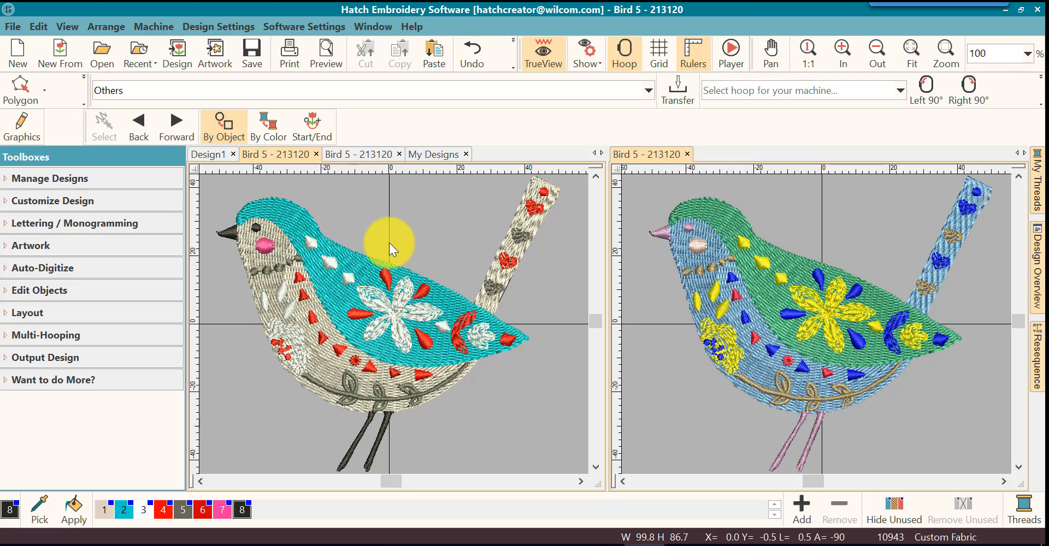
pyautogui.moveTo(325, 63)
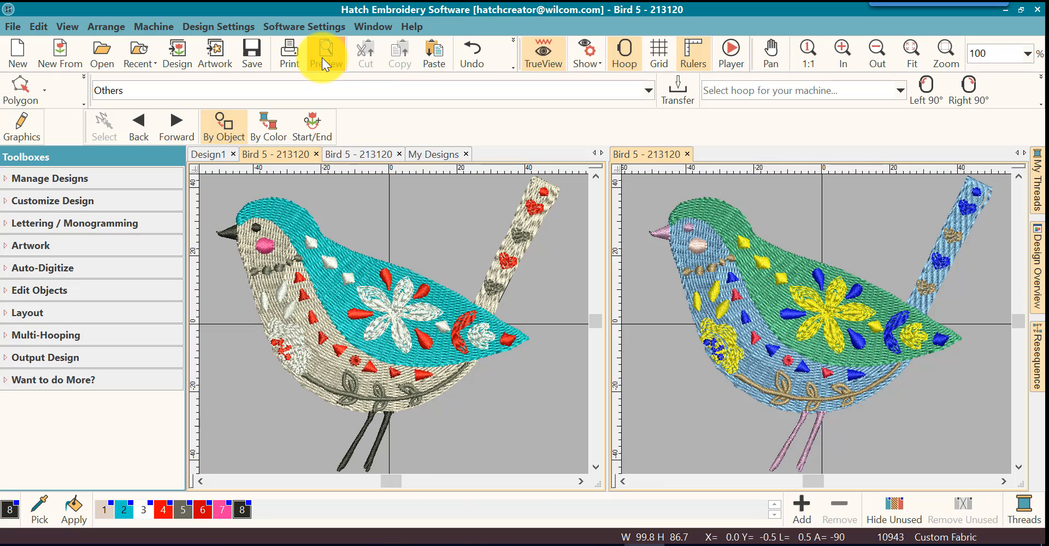
# Step: Preview the bird's Design Worksheet with its eight Isacord threads, then close it
pyautogui.click(326, 54)
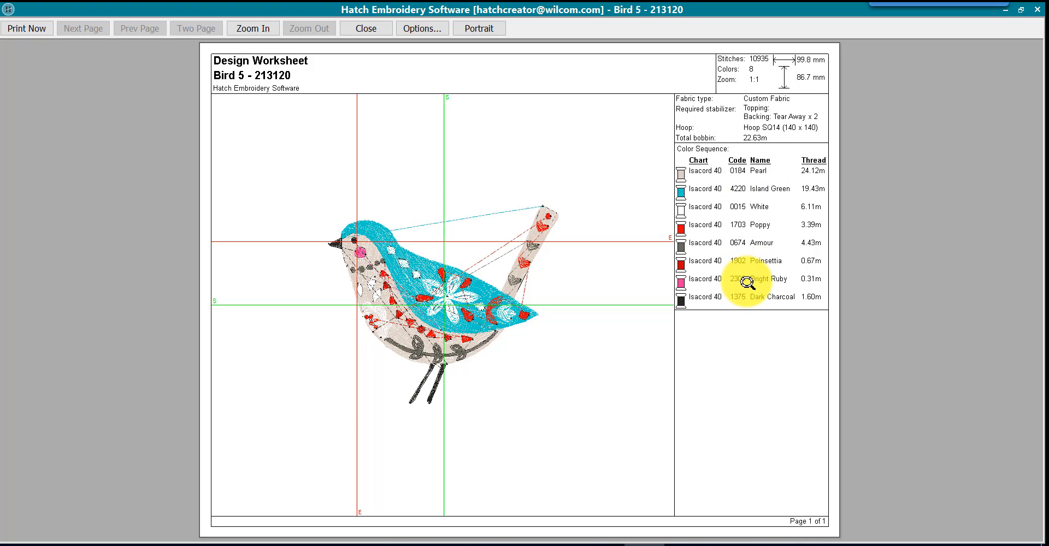
pyautogui.moveTo(510, 139)
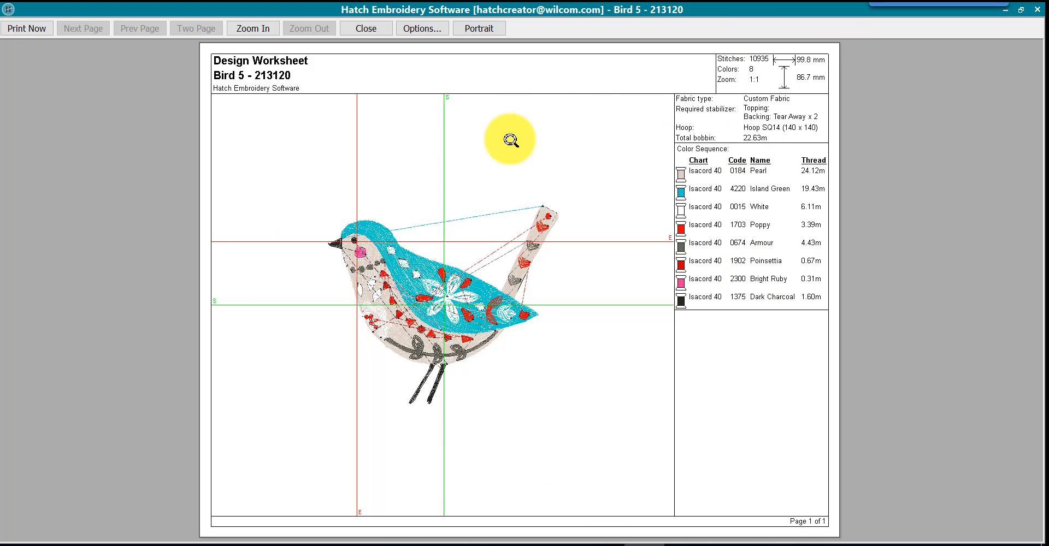
pyautogui.moveTo(529, 321)
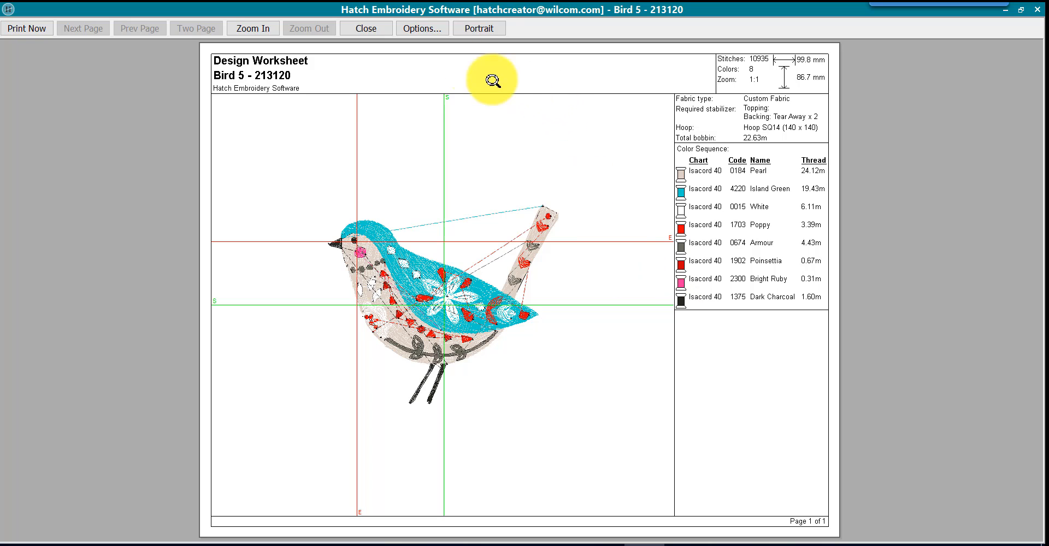
pyautogui.moveTo(366, 29)
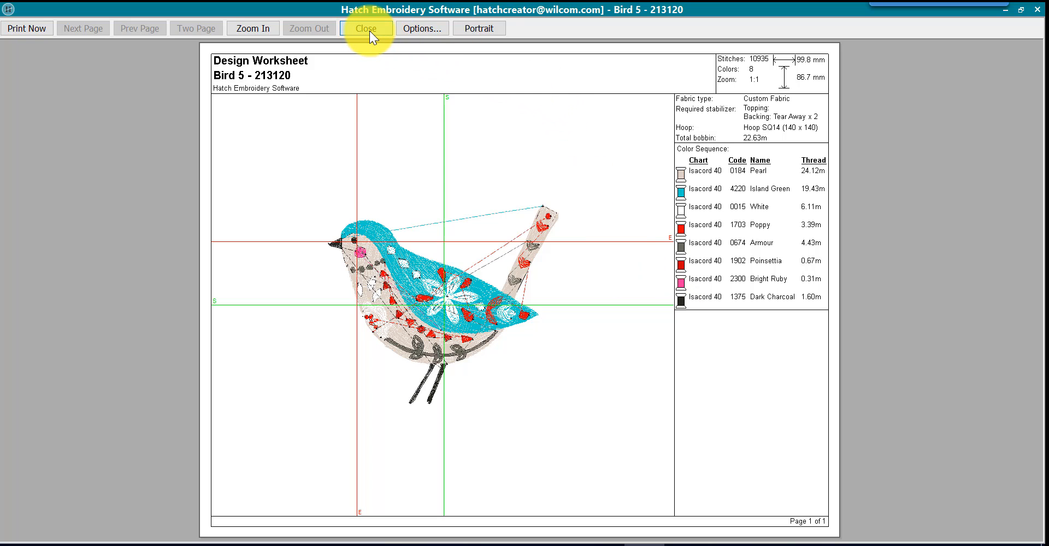
pyautogui.click(366, 29)
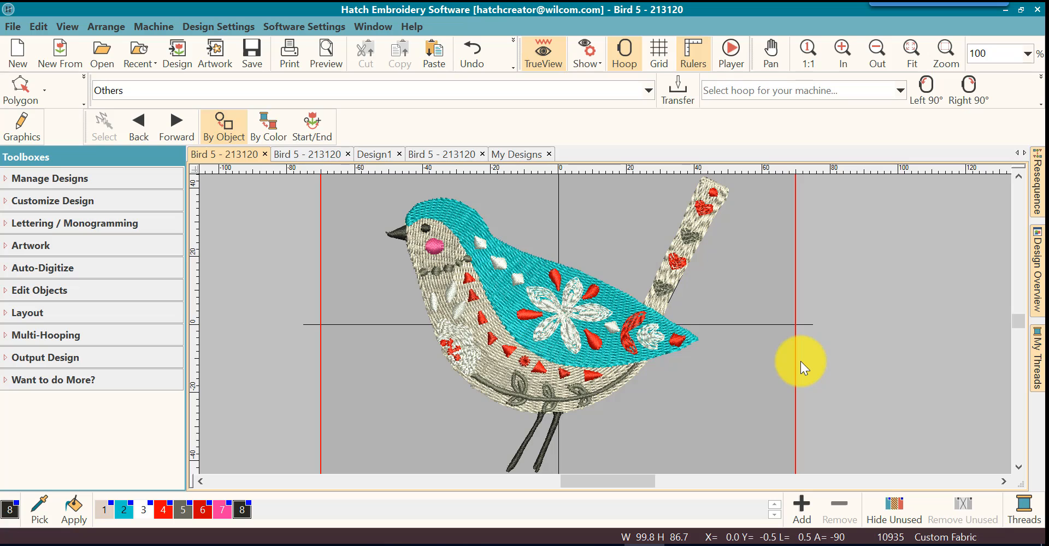
pyautogui.moveTo(756, 413)
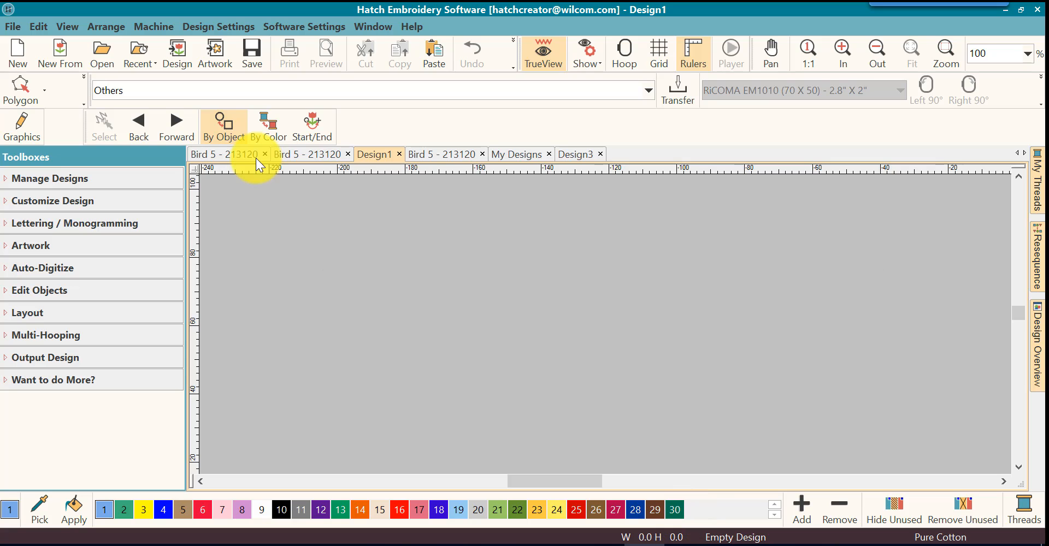
pyautogui.moveTo(287, 155)
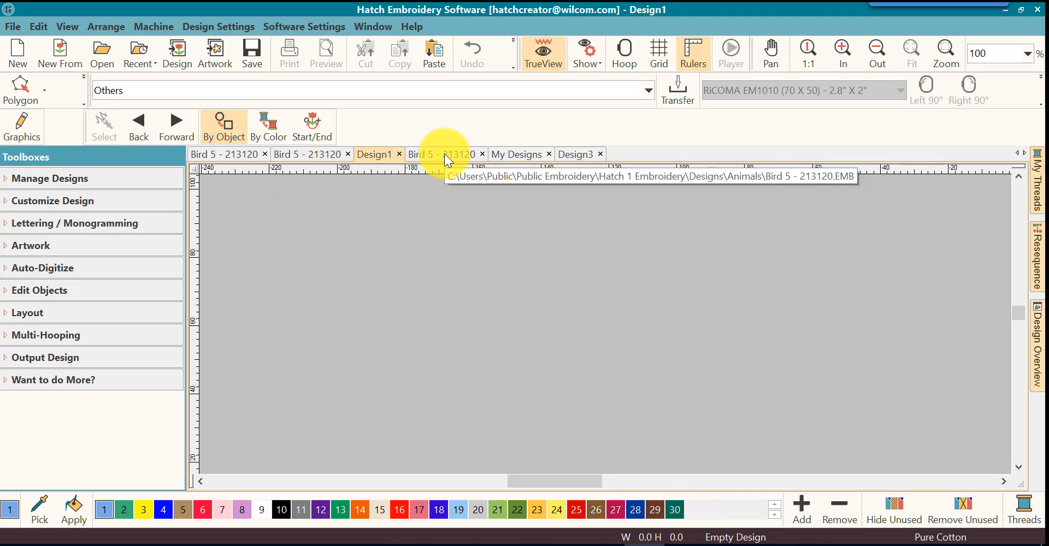
# Step: Switch back to the original EMB 'Bird 5 - 213120' design
pyautogui.click(430, 154)
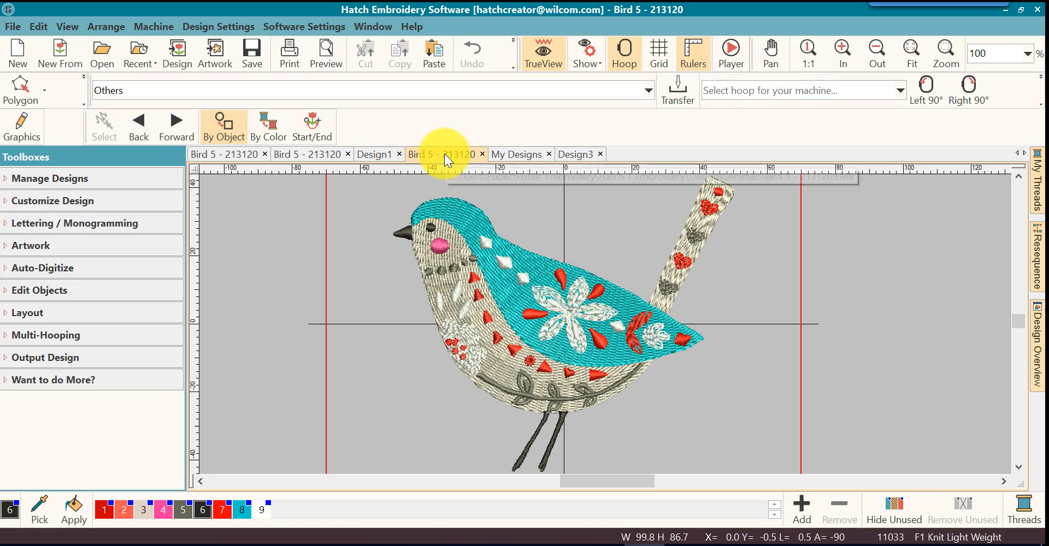